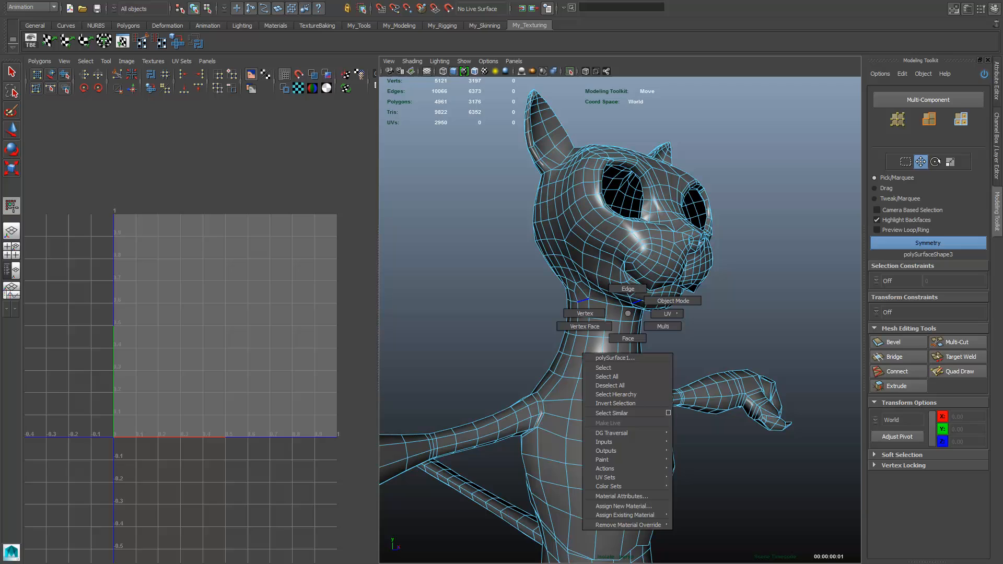
Apply a Z-axis planar projection to all of the cat body's faces
{"action": "left_click", "coordinate": [673, 301]}
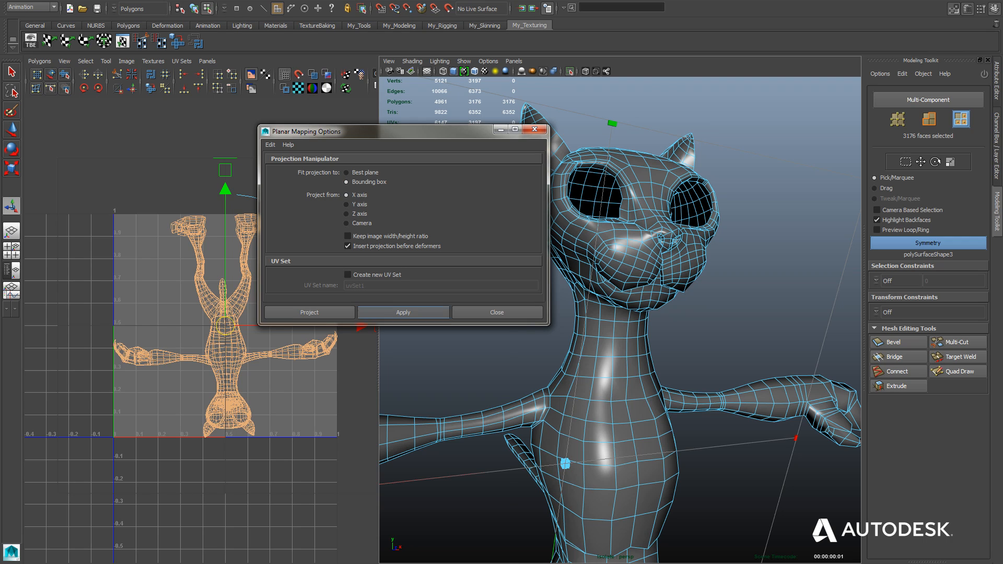
{"action": "left_click", "coordinate": [347, 213]}
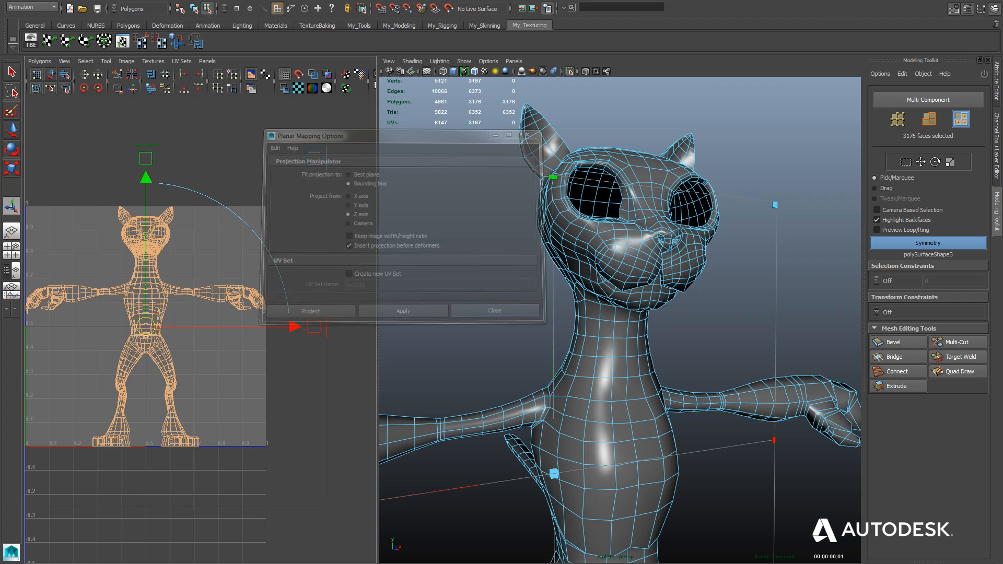
{"action": "left_click", "coordinate": [494, 312]}
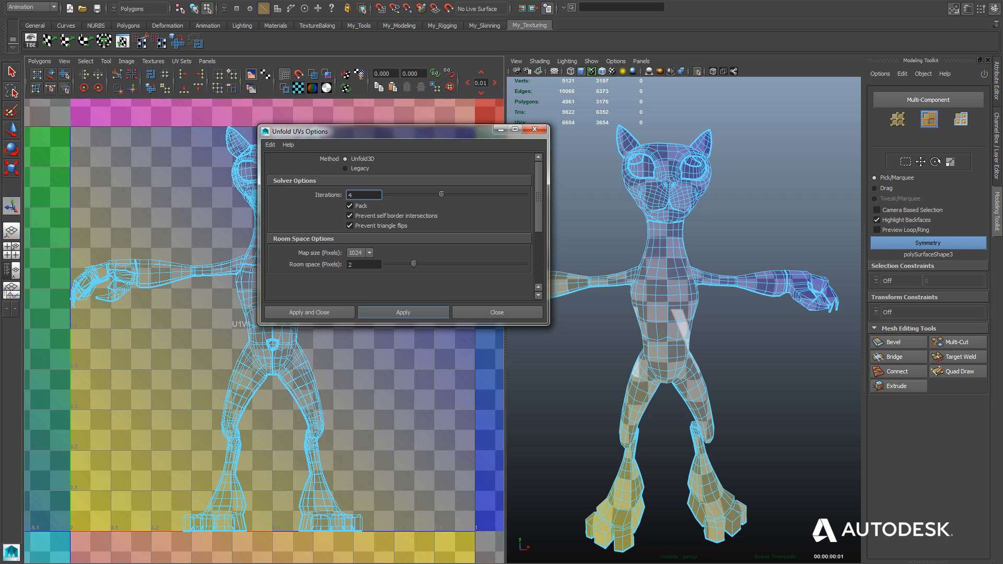
Run Unfold3D with Pack enabled on the body UVs
{"action": "left_click", "coordinate": [309, 312]}
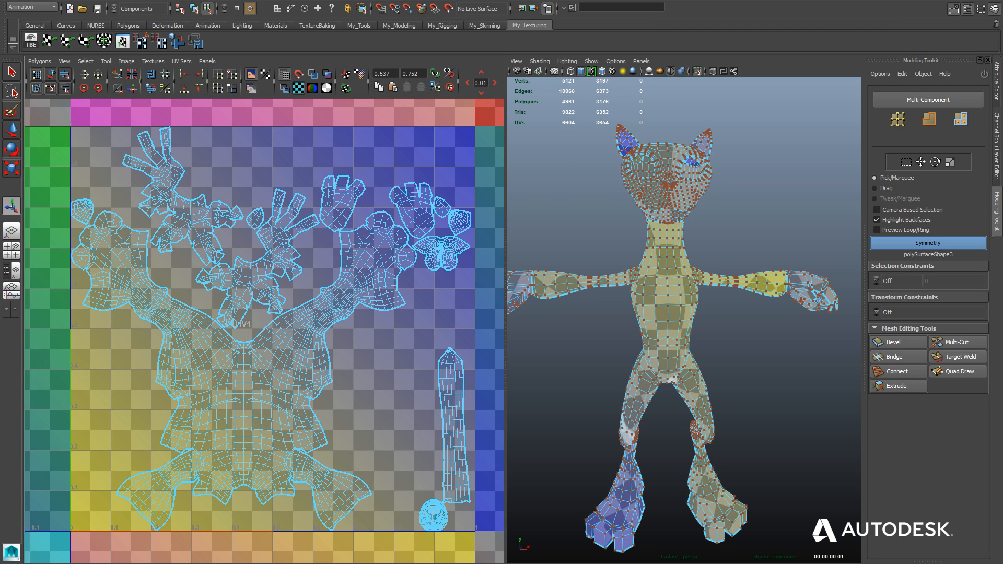
Switch component selection type to isolate the head UVs as their own shell
{"action": "right_click", "coordinate": [284, 367]}
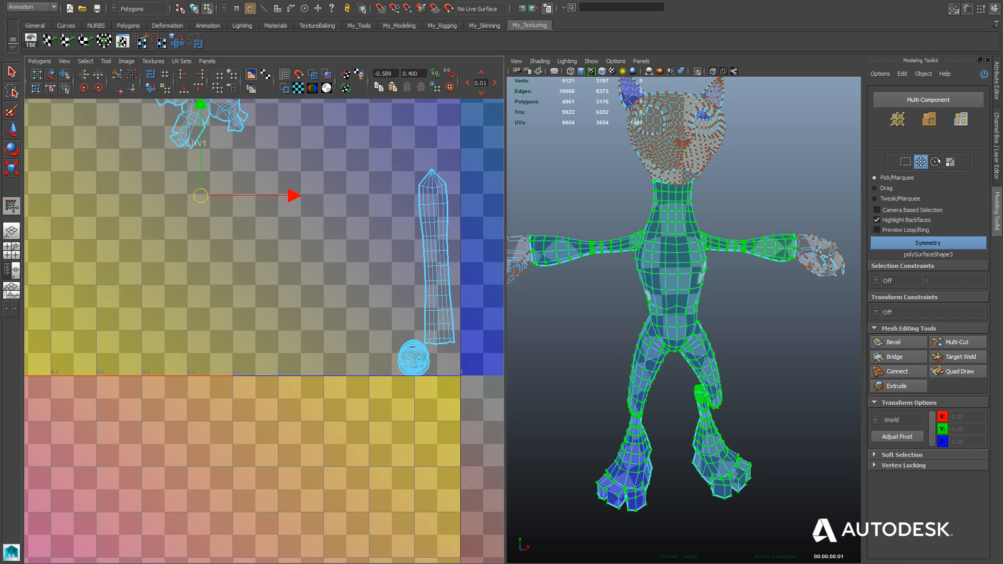
{"action": "right_click", "coordinate": [353, 370]}
{"action": "type", "text": "8"}
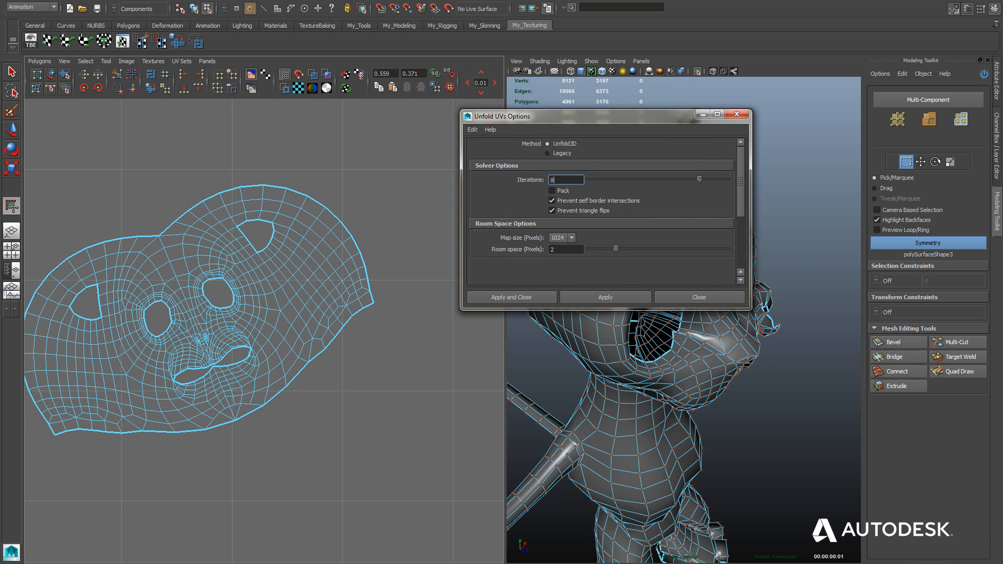
Unfold the head shell without packing, then optimize it with Prevent self border intersections enabled
{"action": "left_click", "coordinate": [510, 297]}
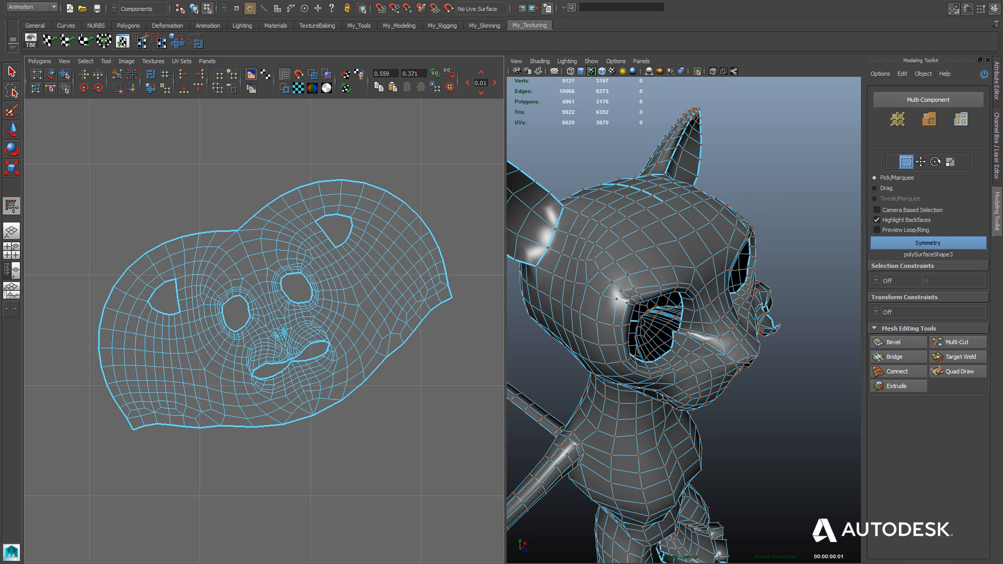
{"action": "left_click", "coordinate": [39, 61]}
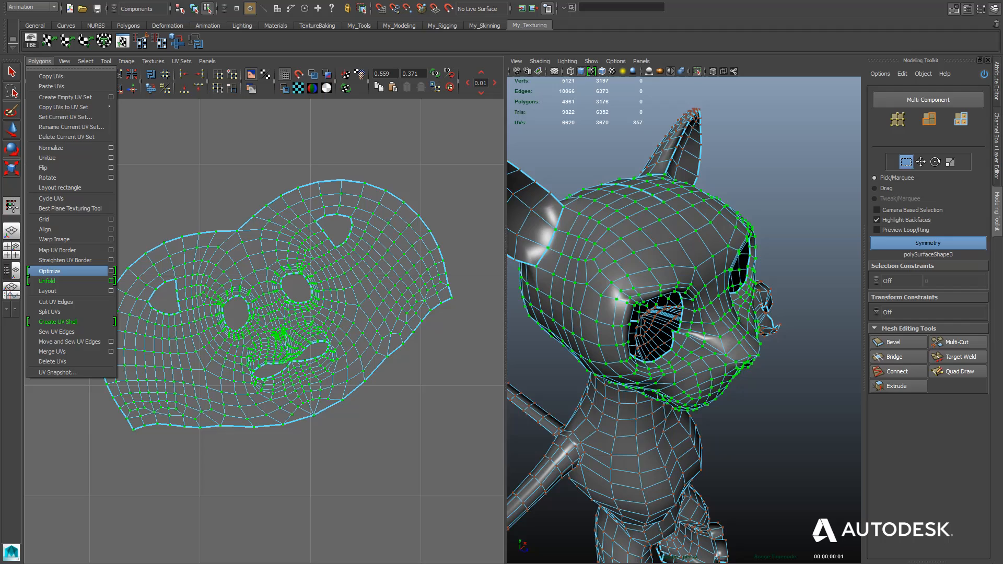
{"action": "left_click", "coordinate": [114, 272]}
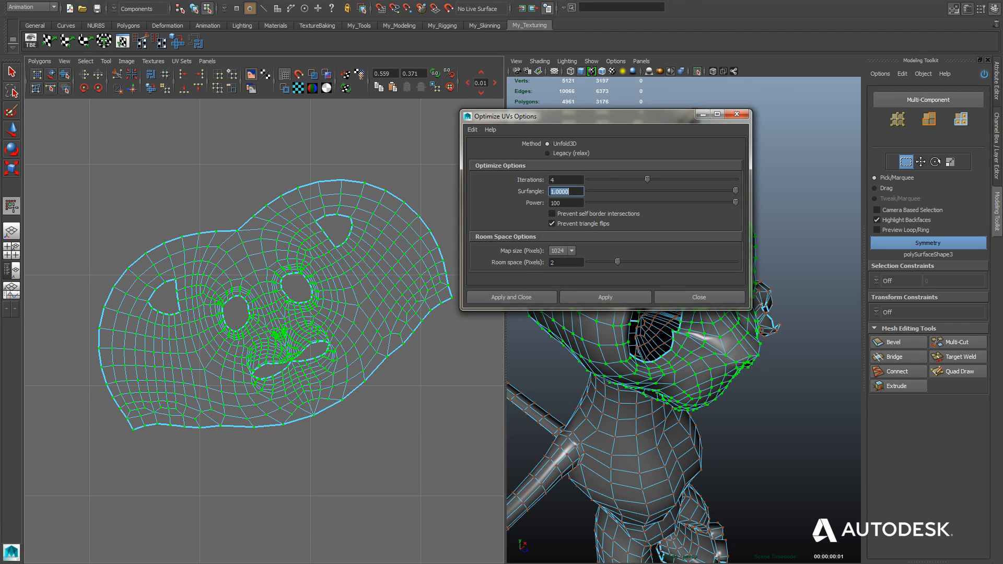
{"action": "left_click", "coordinate": [550, 213]}
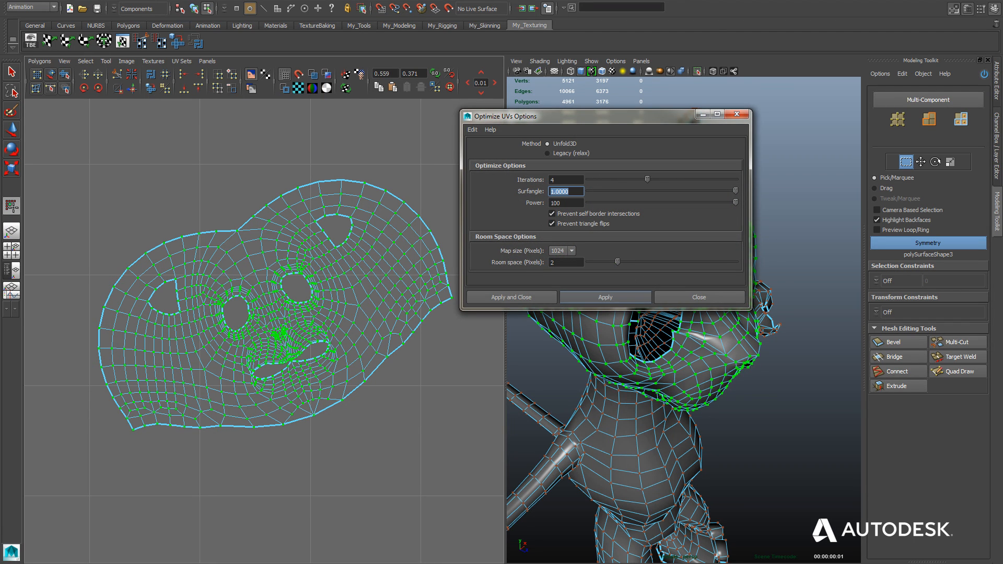
{"action": "left_click", "coordinate": [510, 296]}
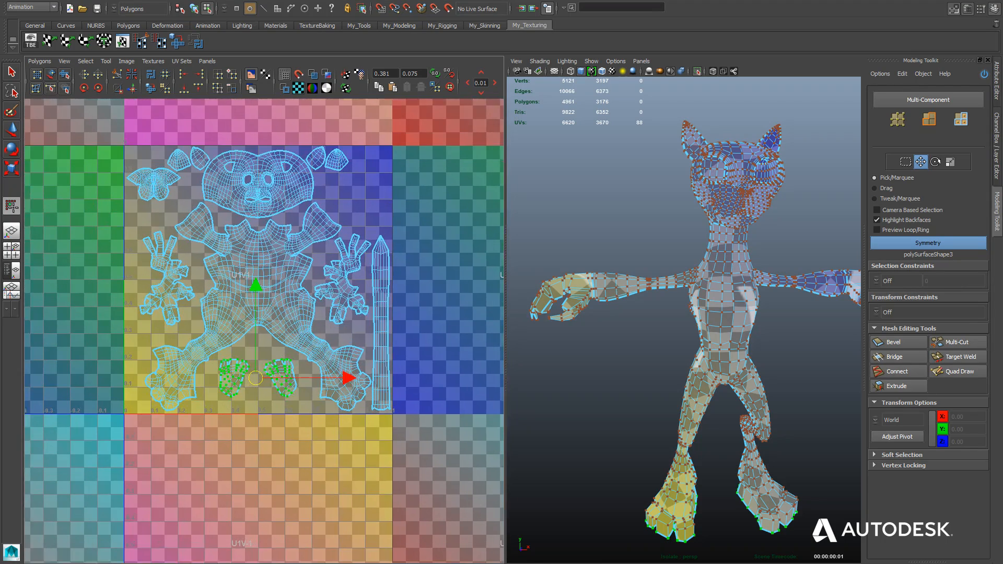
Move the eye UV shells into place within the body layout
{"action": "left_click", "coordinate": [950, 161]}
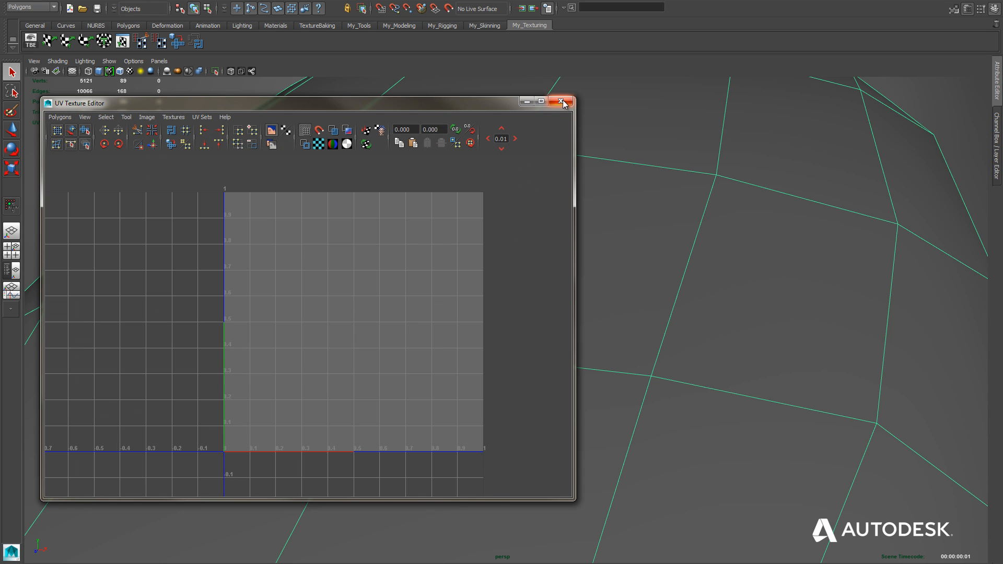
Project the mouth piece's UVs and close the UV Texture Editor
{"action": "left_click", "coordinate": [563, 102]}
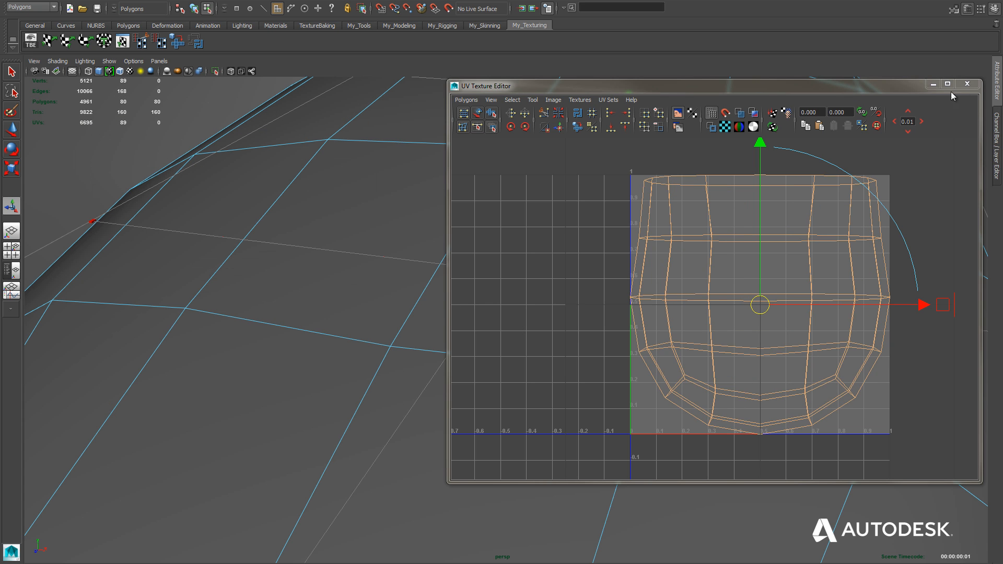
{"action": "left_click", "coordinate": [966, 83]}
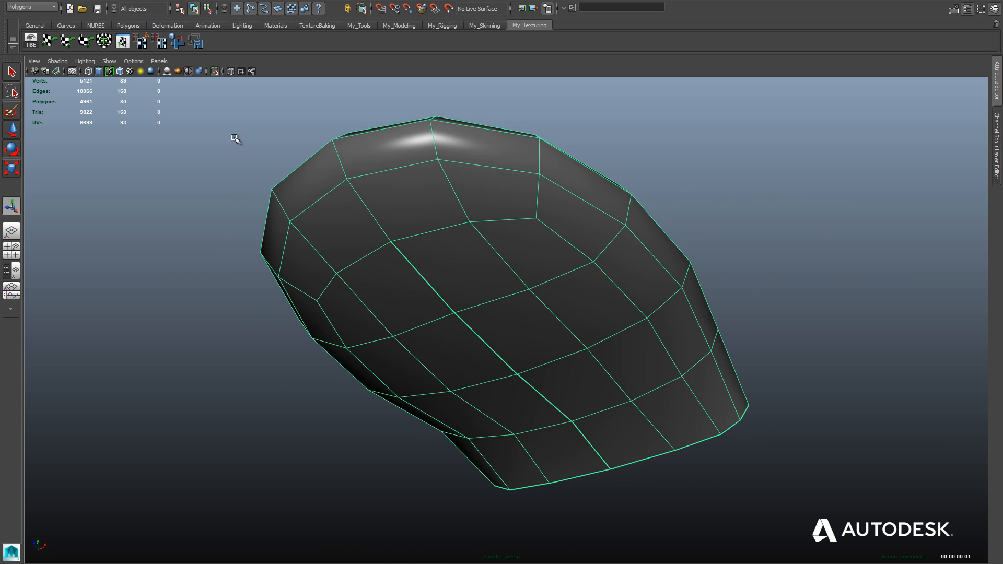
{"action": "mouse_move", "coordinate": [575, 154]}
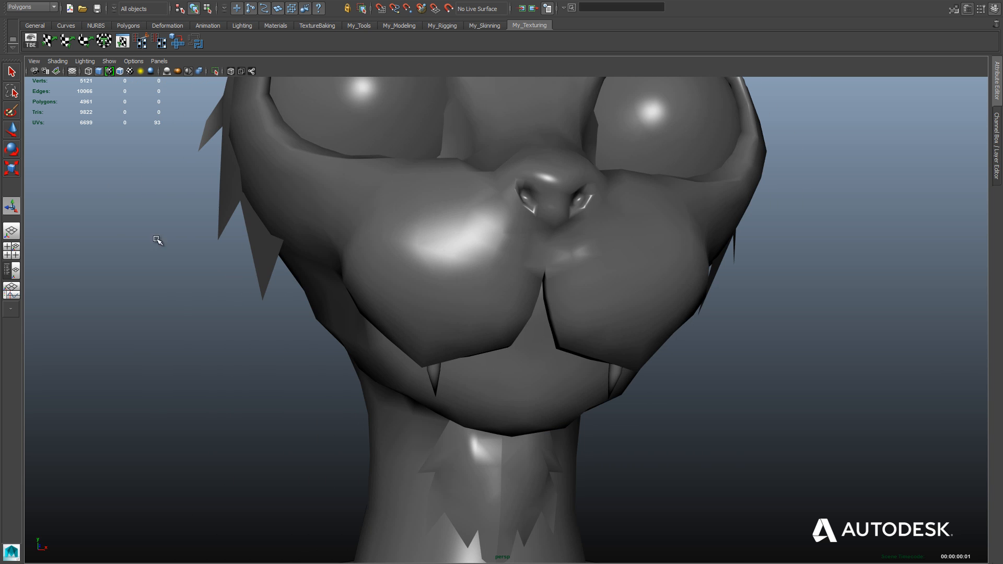
{"action": "mouse_move", "coordinate": [317, 267]}
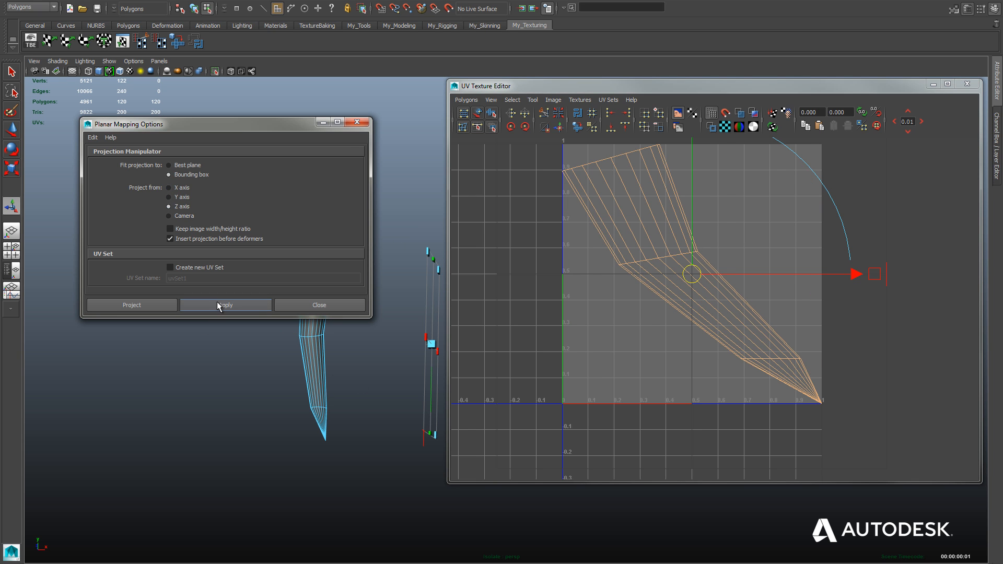
Apply the Z-axis planar projection to both fangs and dismiss the settings
{"action": "left_click", "coordinate": [225, 304]}
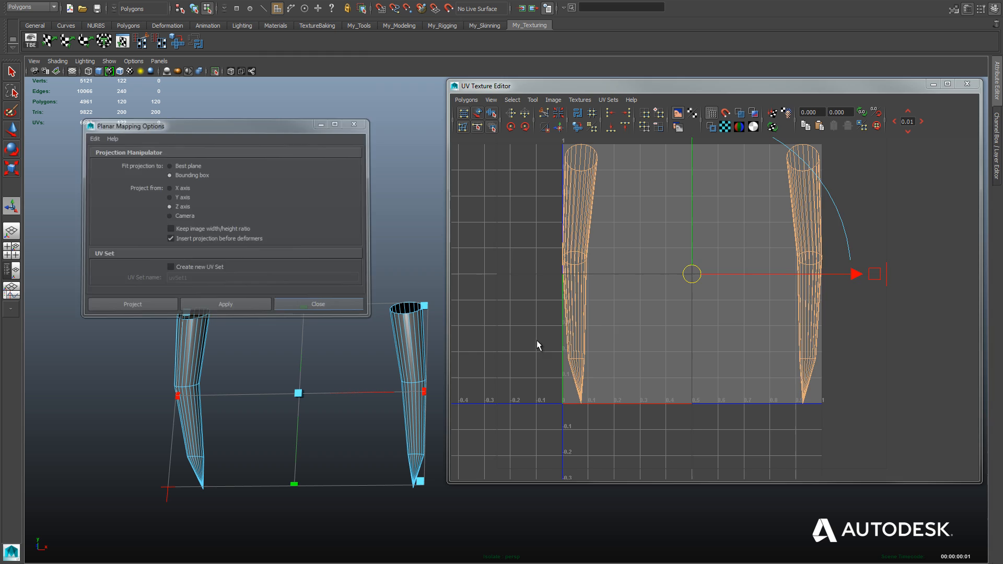
{"action": "left_click", "coordinate": [318, 304]}
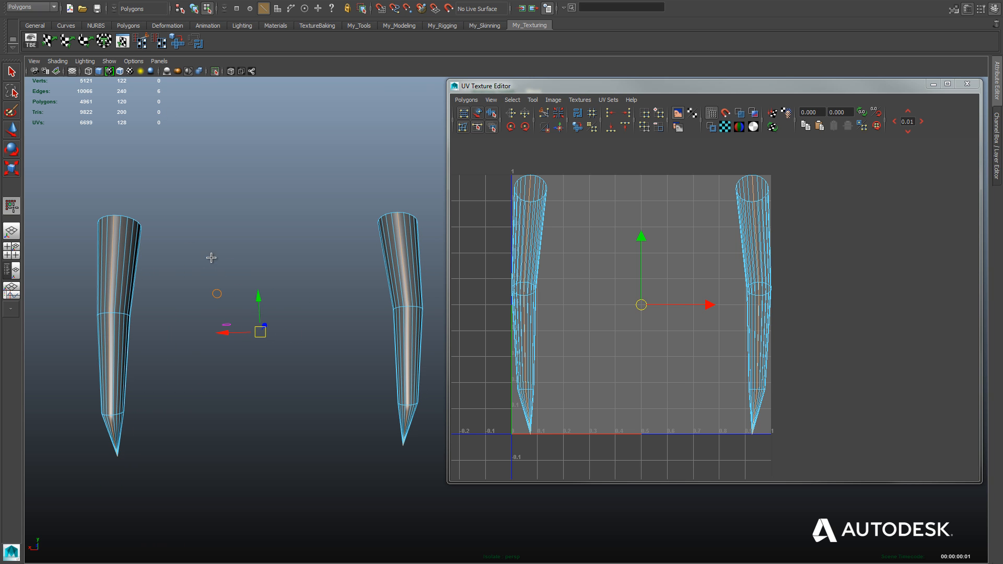
Select both fangs and switch to Shell mode to grab their whole UV shells
{"action": "left_click", "coordinate": [394, 260]}
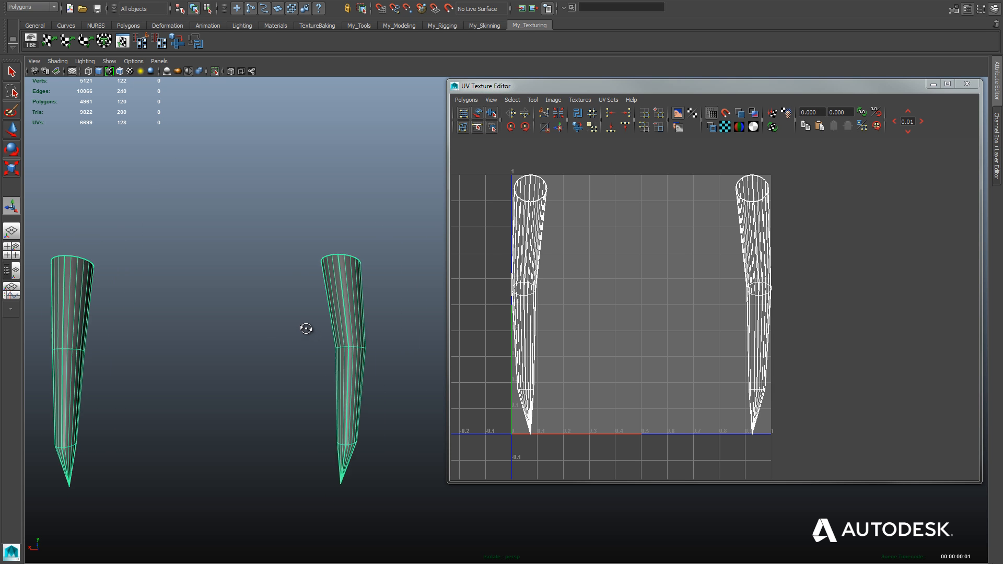
{"action": "right_click", "coordinate": [525, 208]}
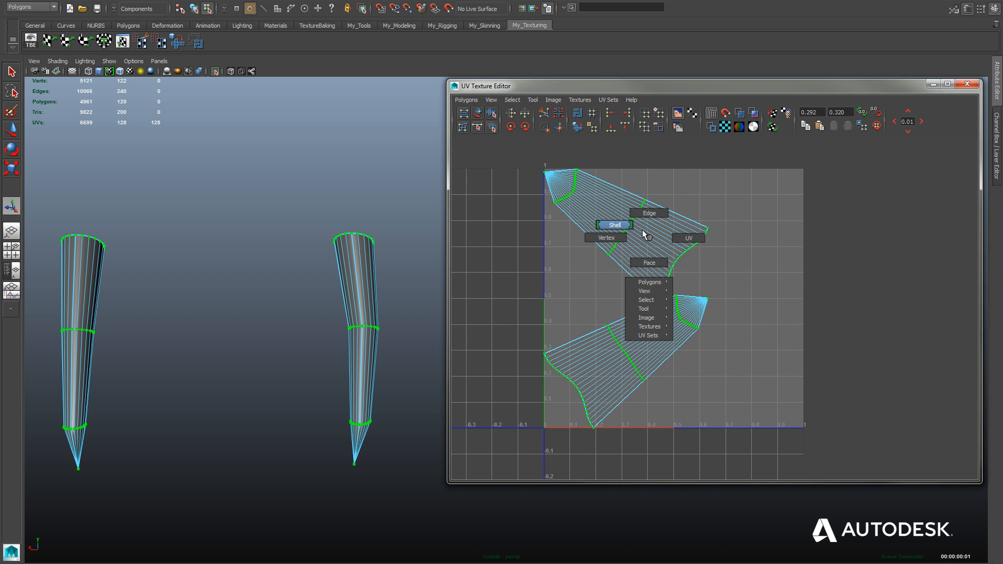
{"action": "left_click", "coordinate": [613, 225]}
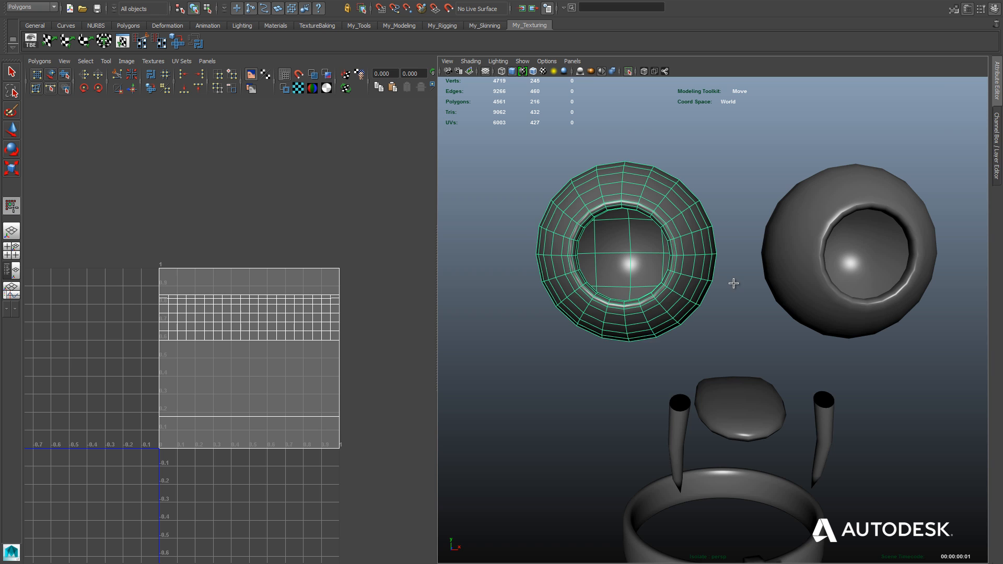
Give the eyeball a Z-axis planar projection and unfold its UVs
{"action": "left_click", "coordinate": [618, 270]}
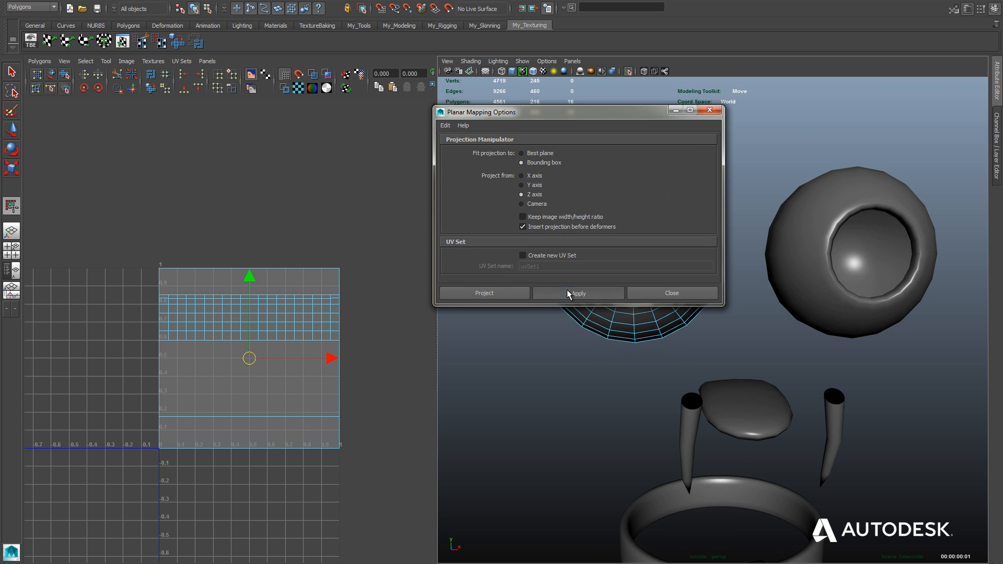
{"action": "left_click", "coordinate": [484, 293]}
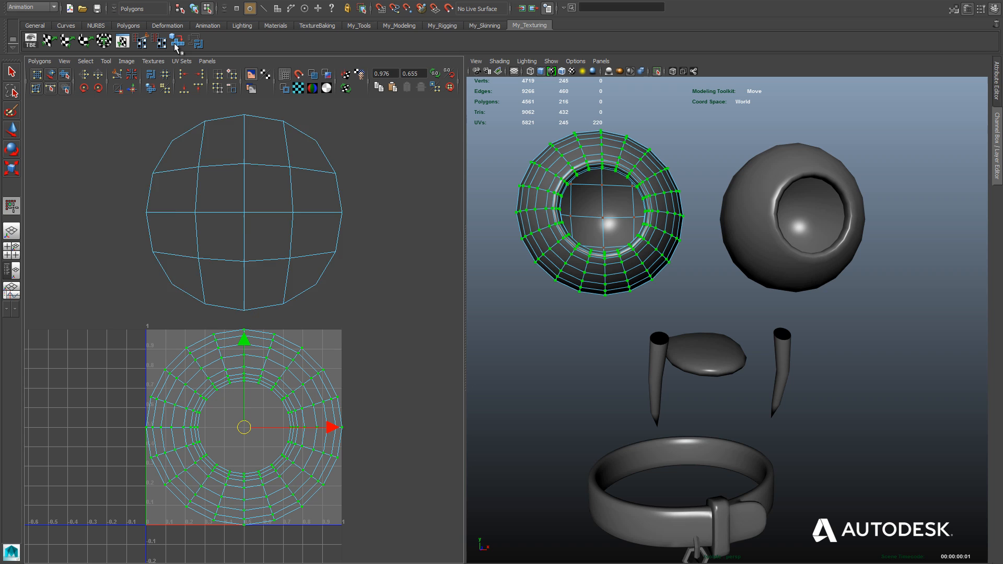
{"action": "left_click", "coordinate": [176, 41]}
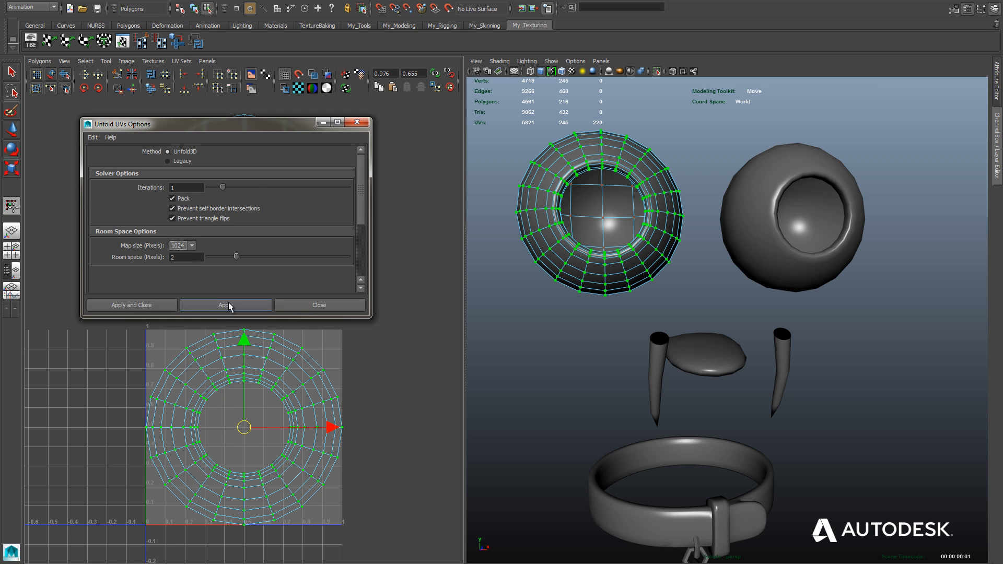
{"action": "left_click", "coordinate": [225, 304]}
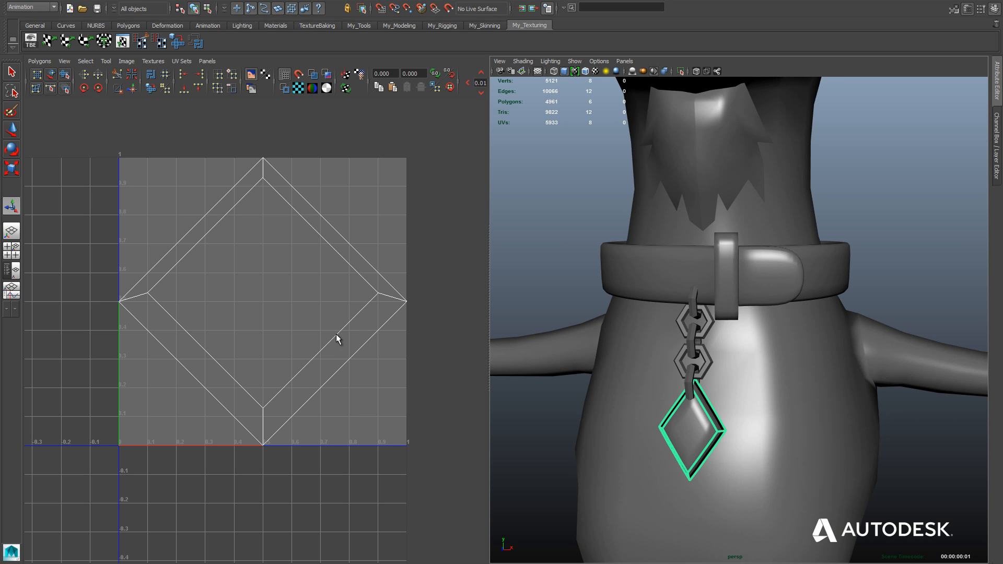
{"action": "mouse_move", "coordinate": [592, 393]}
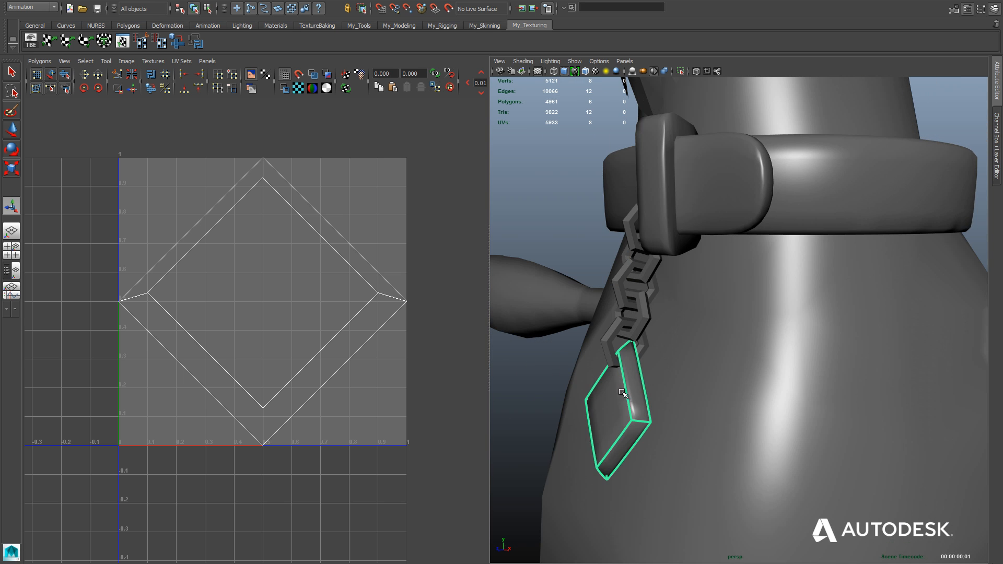
Select the edge loop along the collar tag's rim for the UV cut
{"action": "left_click", "coordinate": [624, 394]}
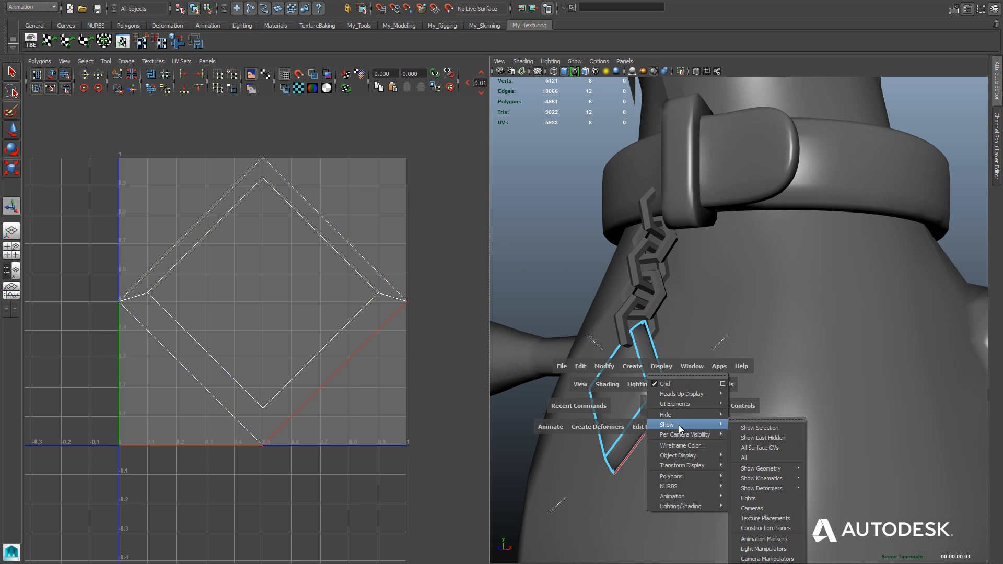
{"action": "mouse_move", "coordinate": [671, 477]}
{"action": "type", "text": "2"}
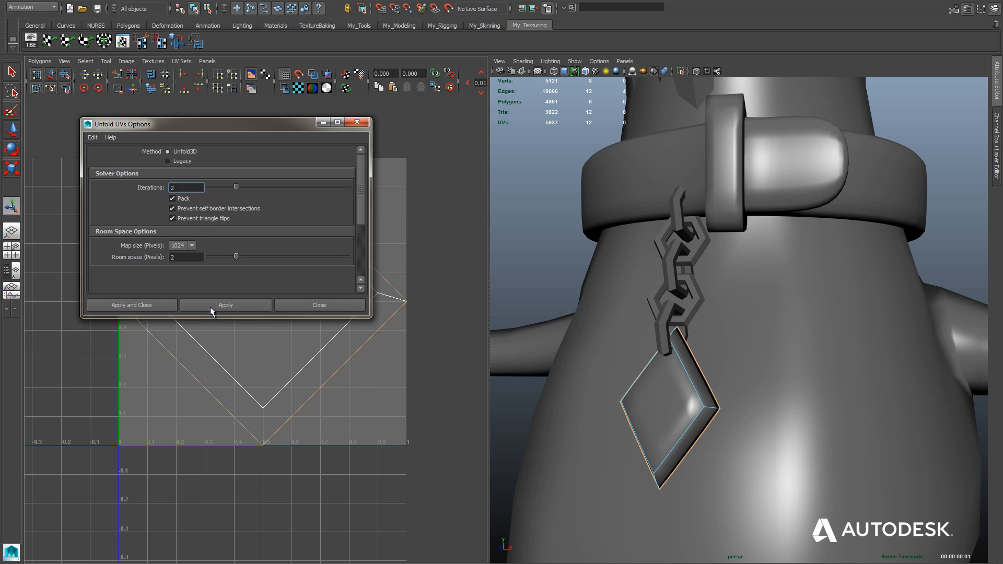
Unfold the collar tag UVs with 2 iterations and return to object selection mode
{"action": "left_click", "coordinate": [131, 304]}
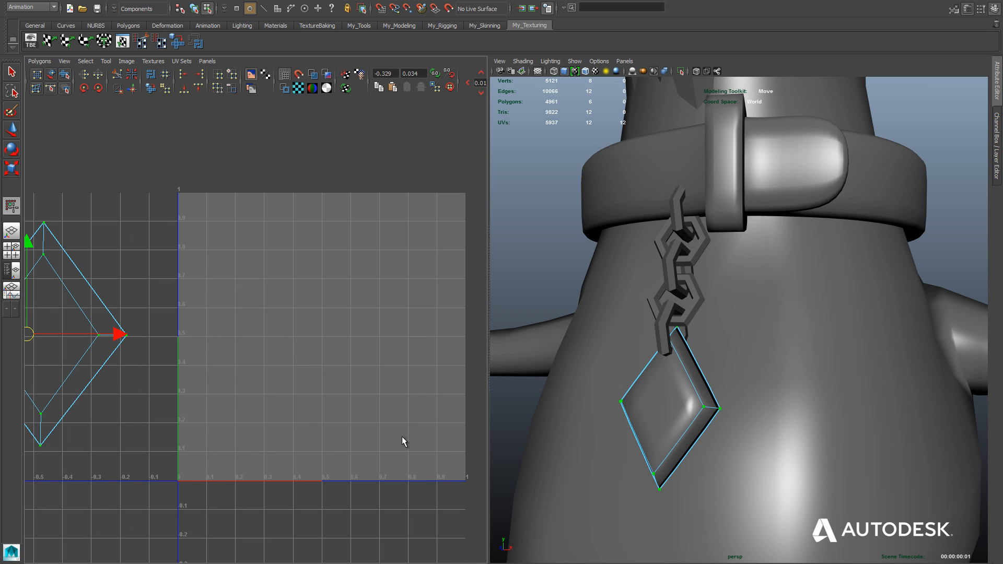
{"action": "right_click", "coordinate": [671, 332]}
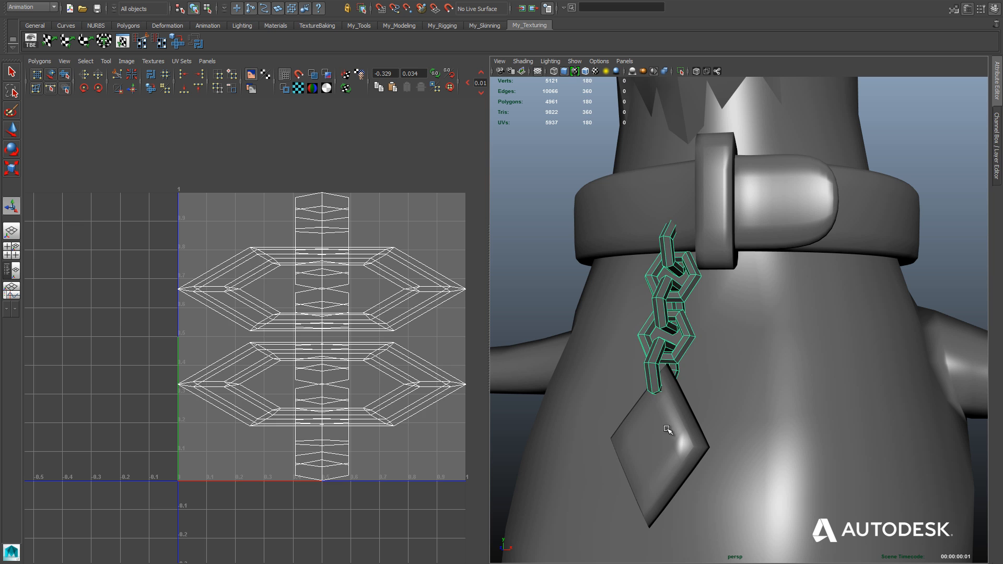
{"action": "mouse_move", "coordinate": [633, 287]}
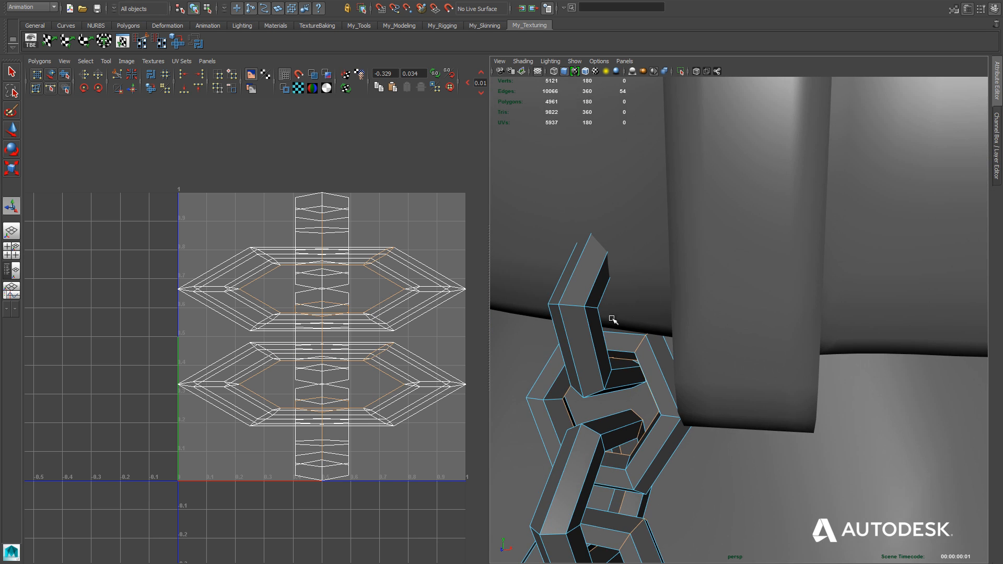
Toggle wireframe to reach hidden chain link edges, then restore shaded view
{"action": "key", "text": "4"}
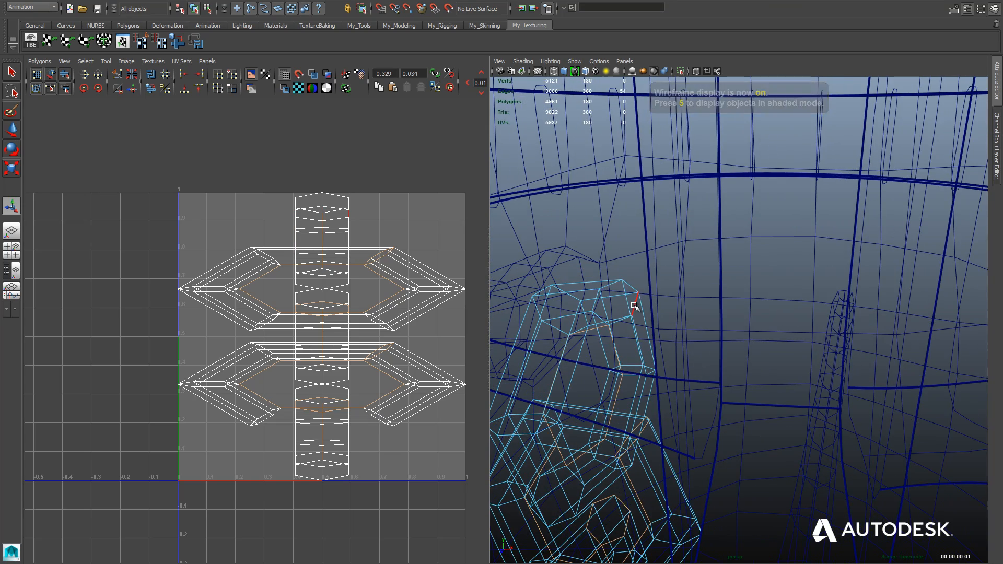
{"action": "key", "text": "5"}
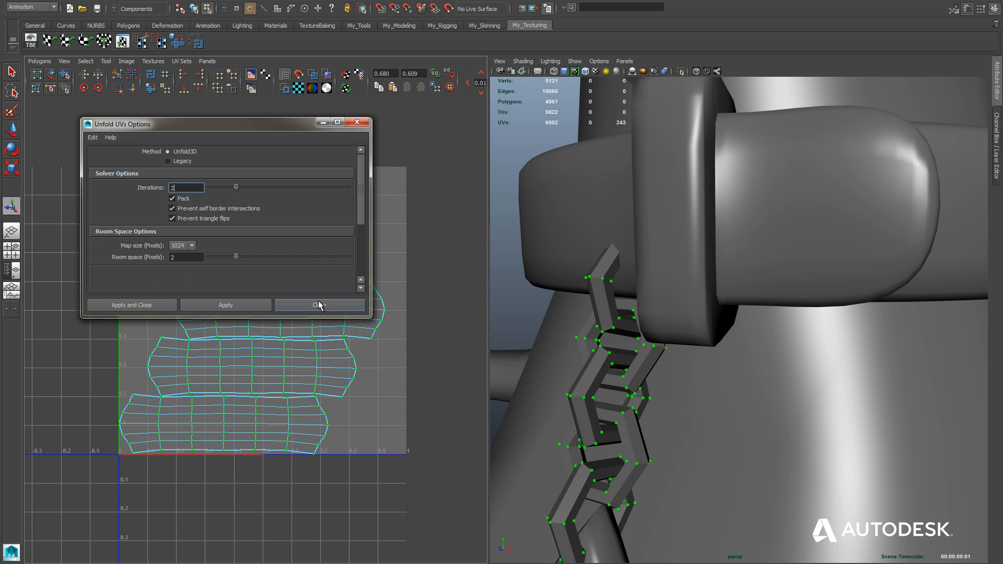
Close the Unfold UVs Options window after unfolding the chain links
{"action": "right_click", "coordinate": [269, 338]}
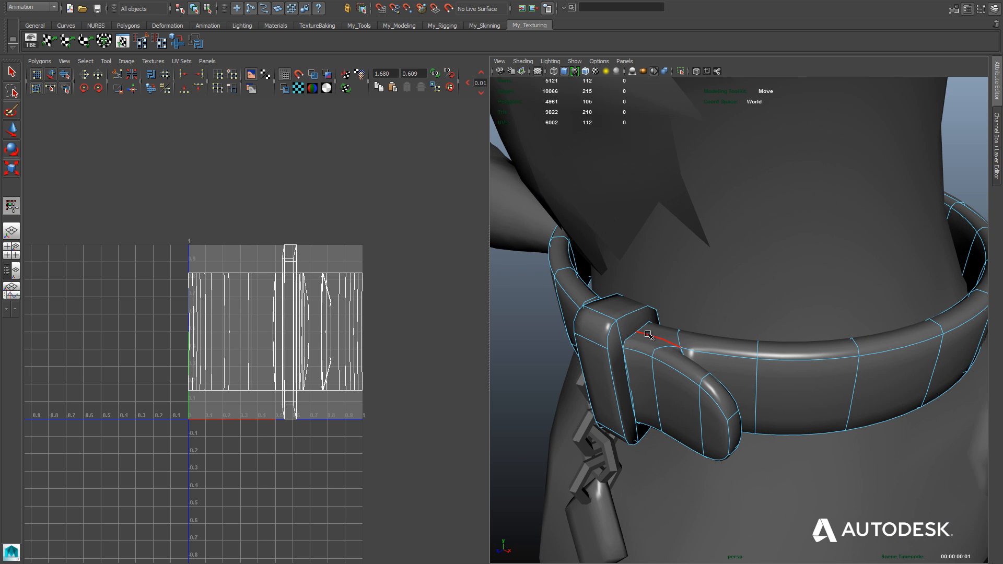
Select collar belt and buckle seam edges, using wireframe to reach hidden ones
{"action": "left_click", "coordinate": [645, 335]}
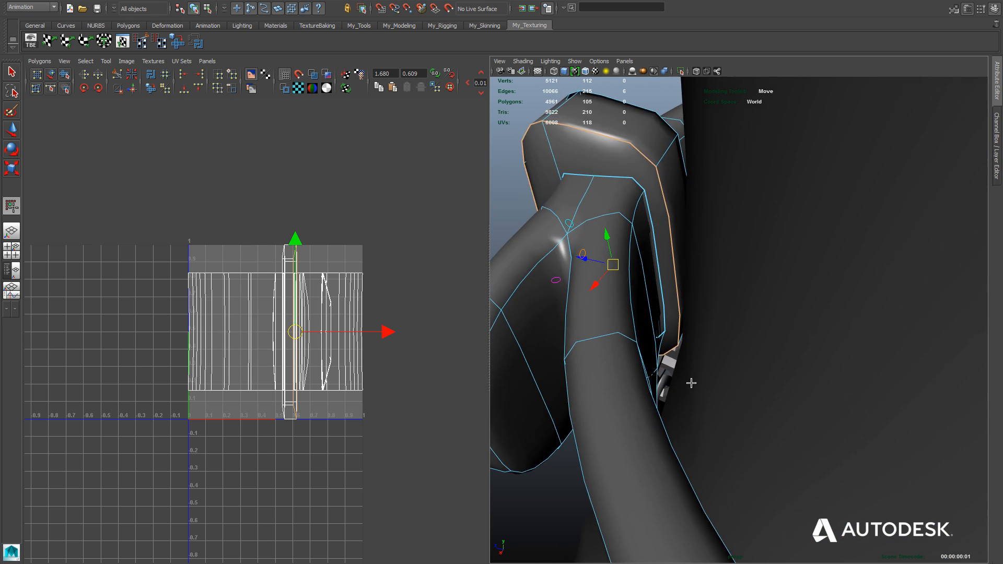
{"action": "key", "text": "4"}
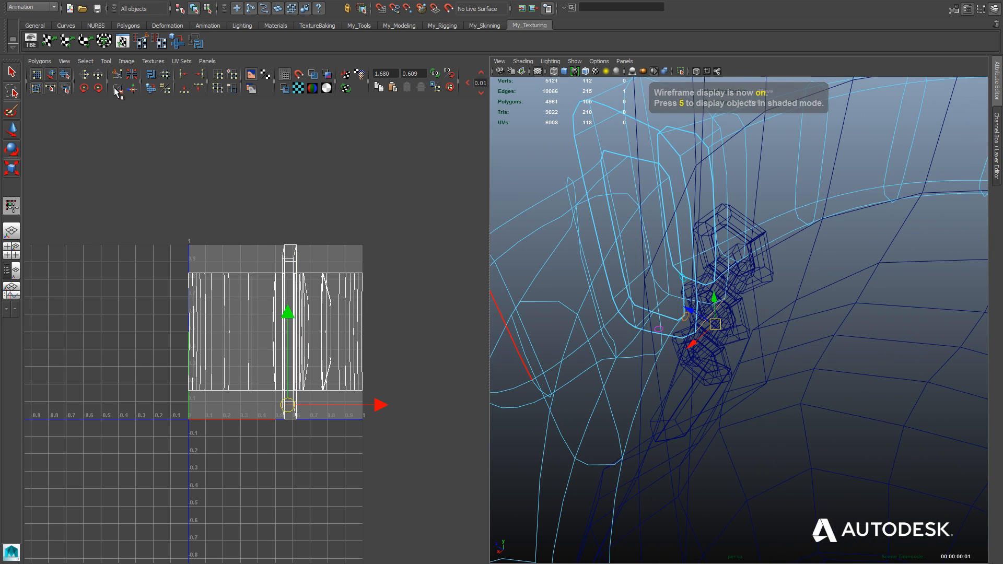
{"action": "key", "text": "5"}
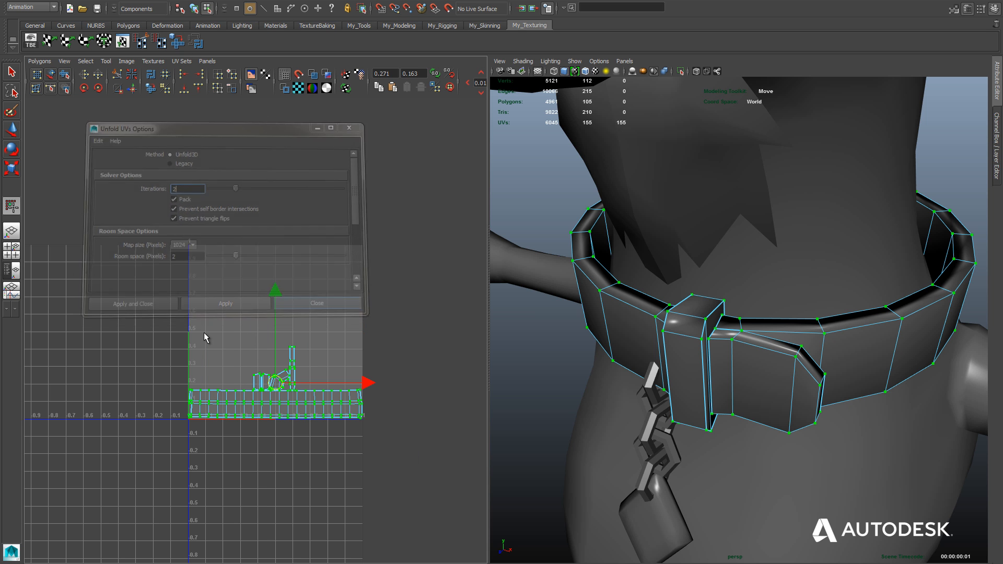
Unfold the collar belt into one long strip with separate buckle pieces
{"action": "left_click", "coordinate": [316, 303]}
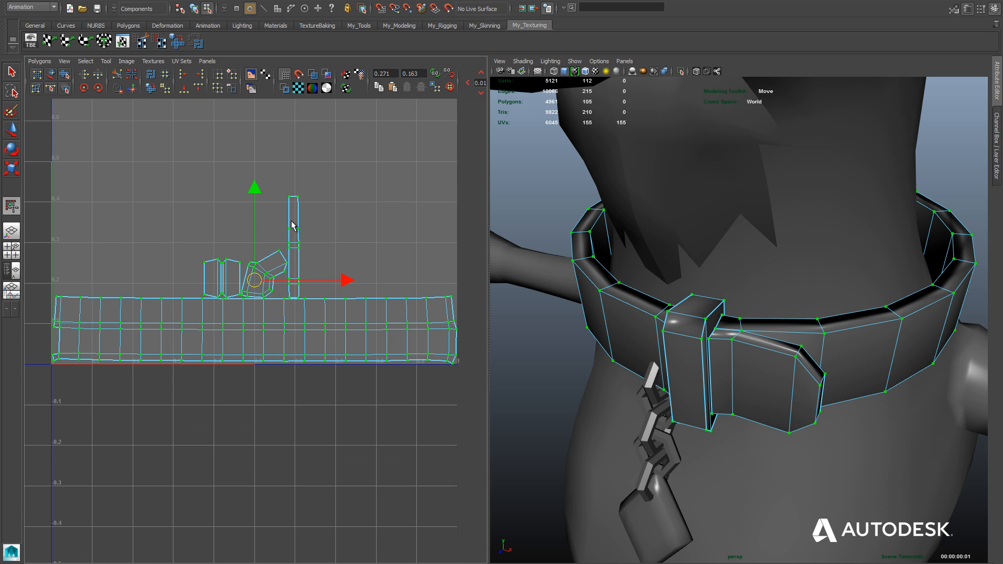